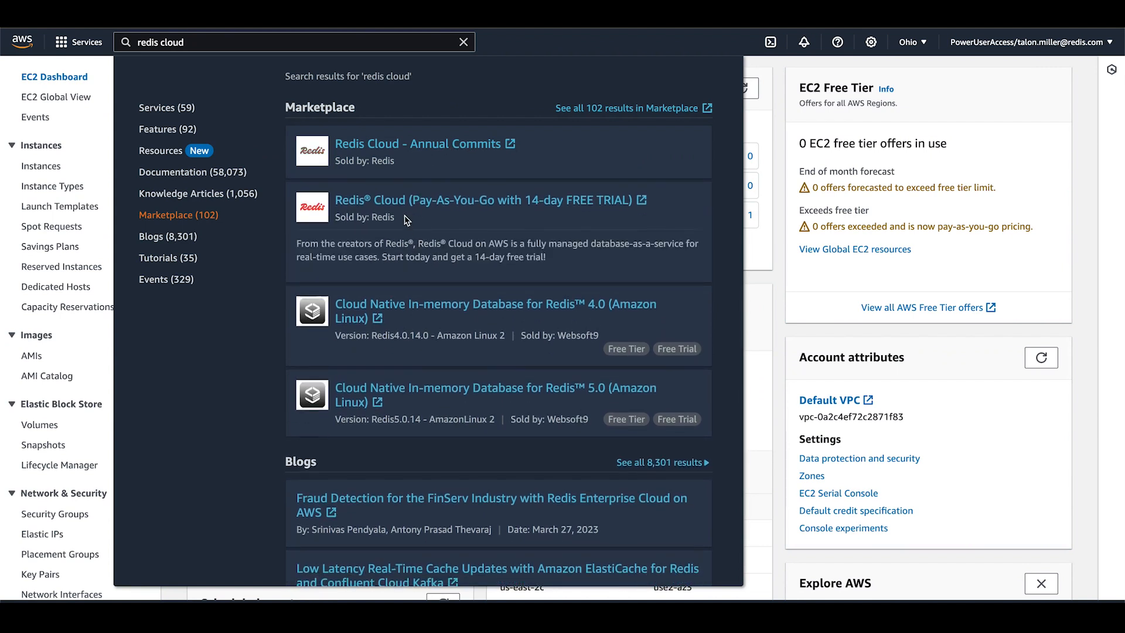
- Open the Redis Cloud Pay-As-You-Go (14-day free trial) listing from the console search results
left_click(483, 201)
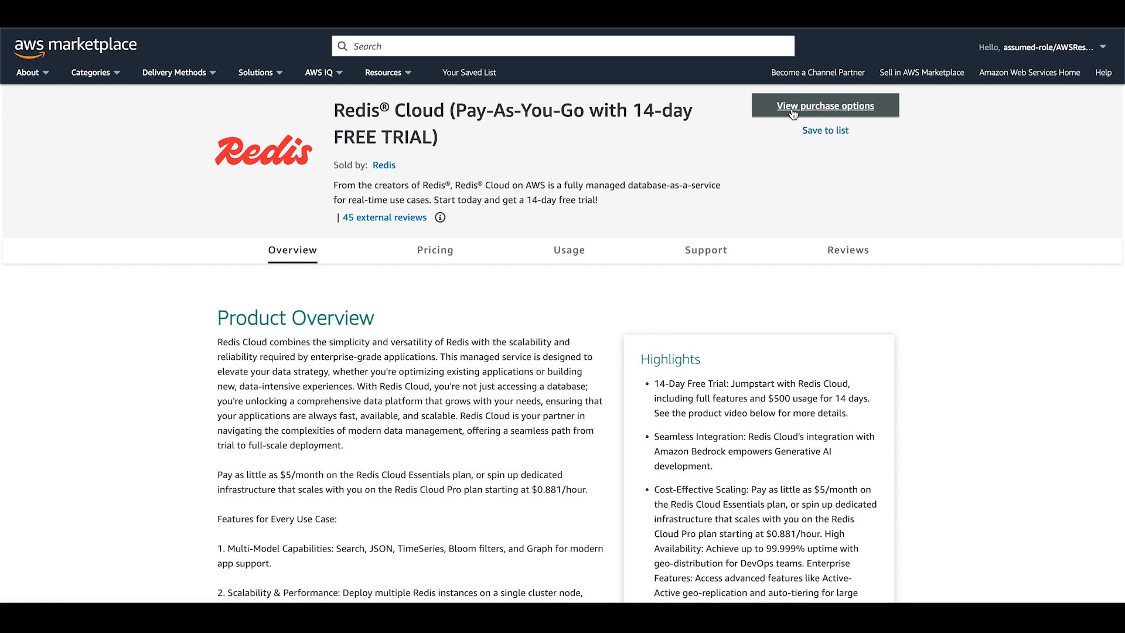
- View purchase options and subscribe to the Redis Cloud Pay-As-You-Go offer
left_click(825, 105)
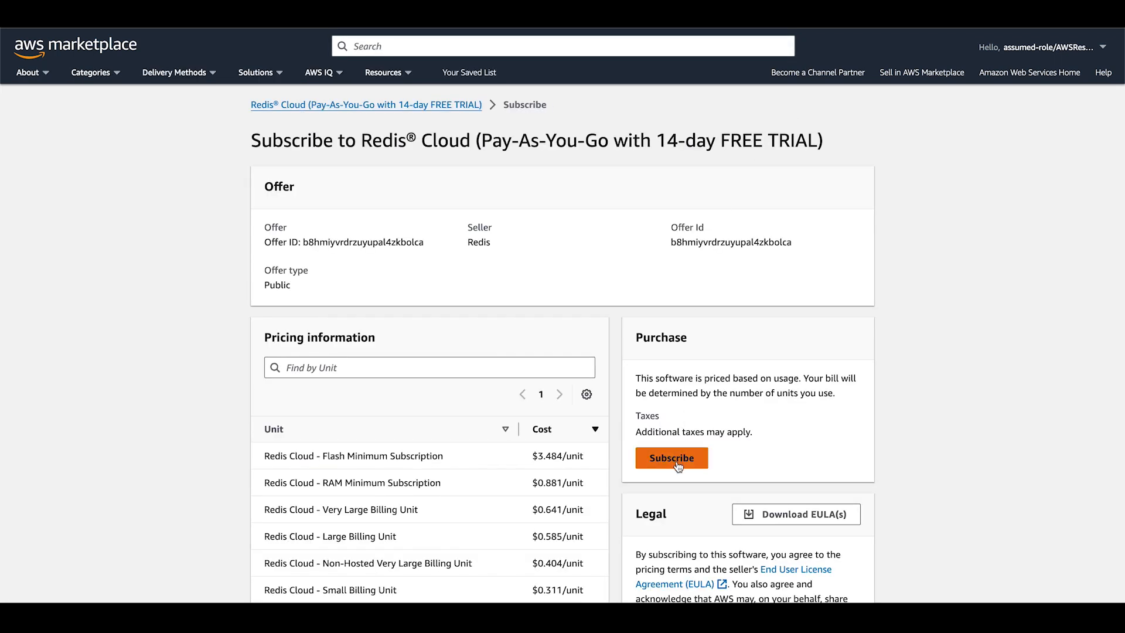
left_click(670, 458)
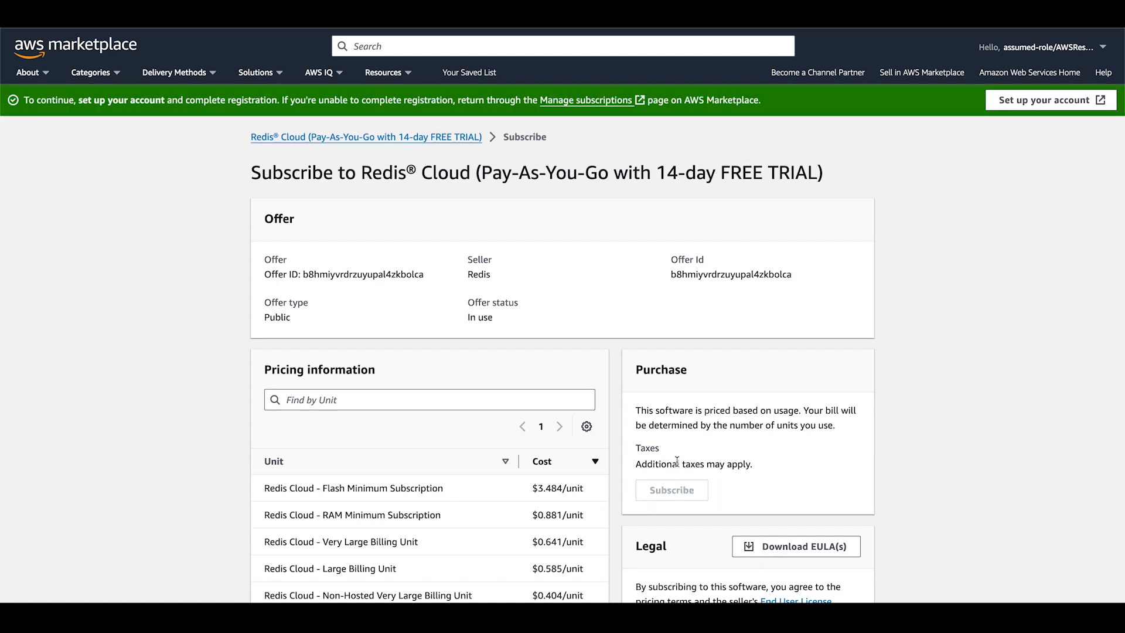
mouse_move(1049, 100)
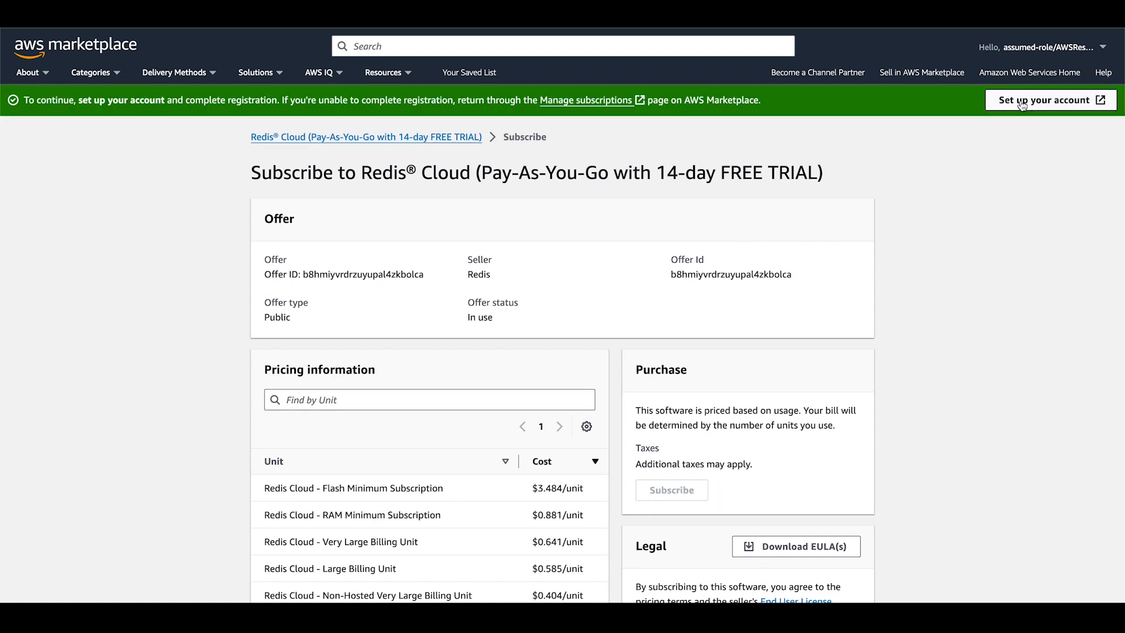
- Set up the Redis Cloud account and connect it to the AWS Marketplace account
left_click(1048, 100)
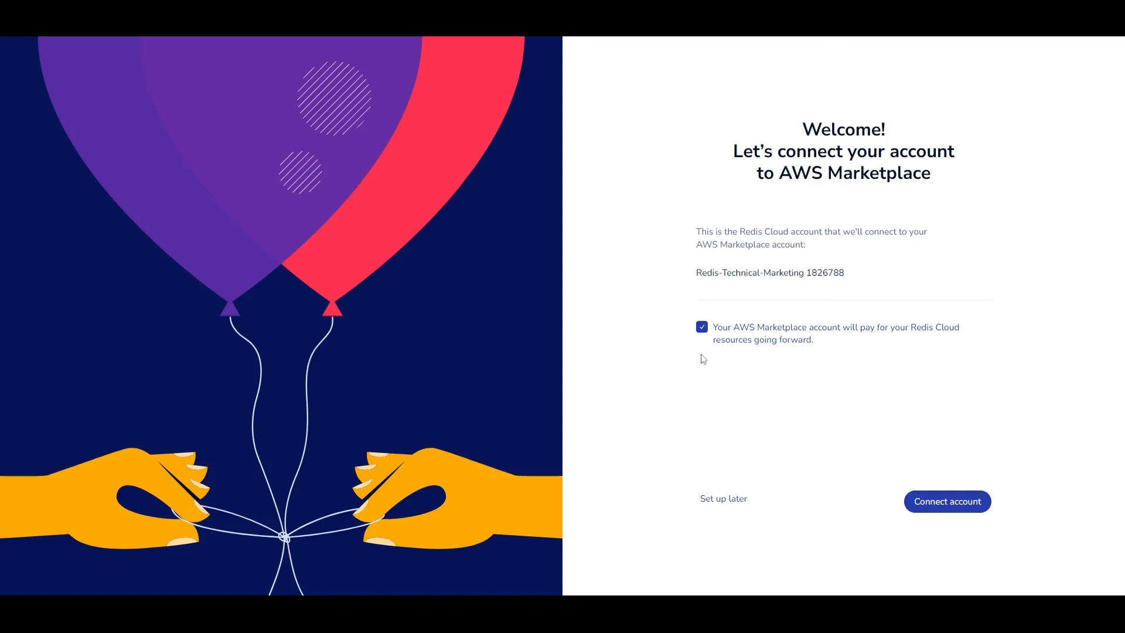
mouse_move(710, 340)
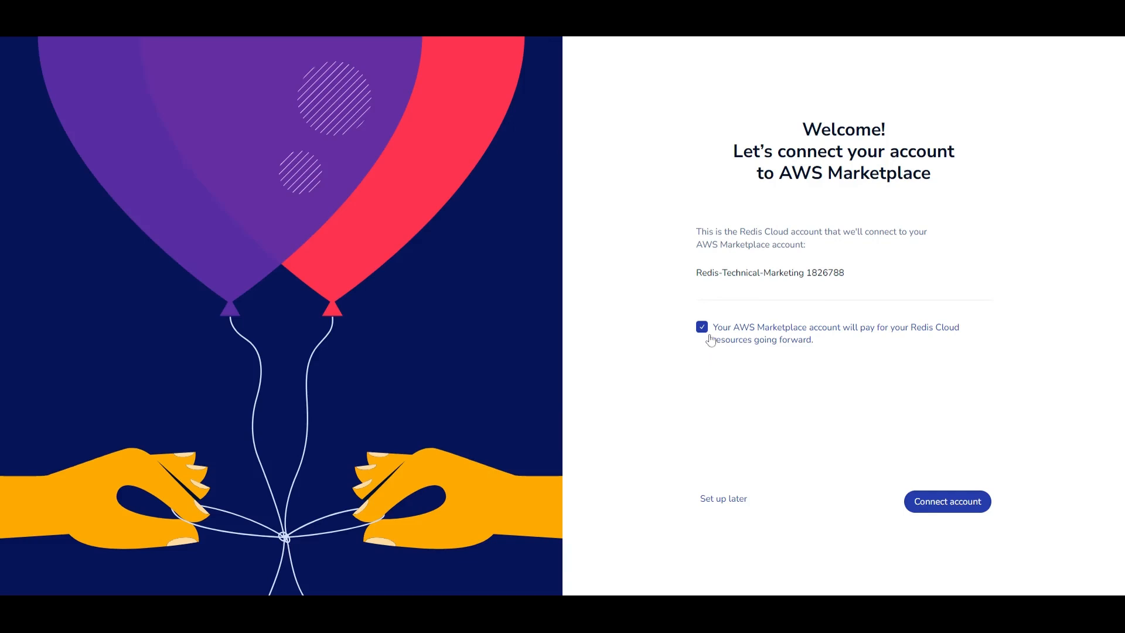
mouse_move(947, 511)
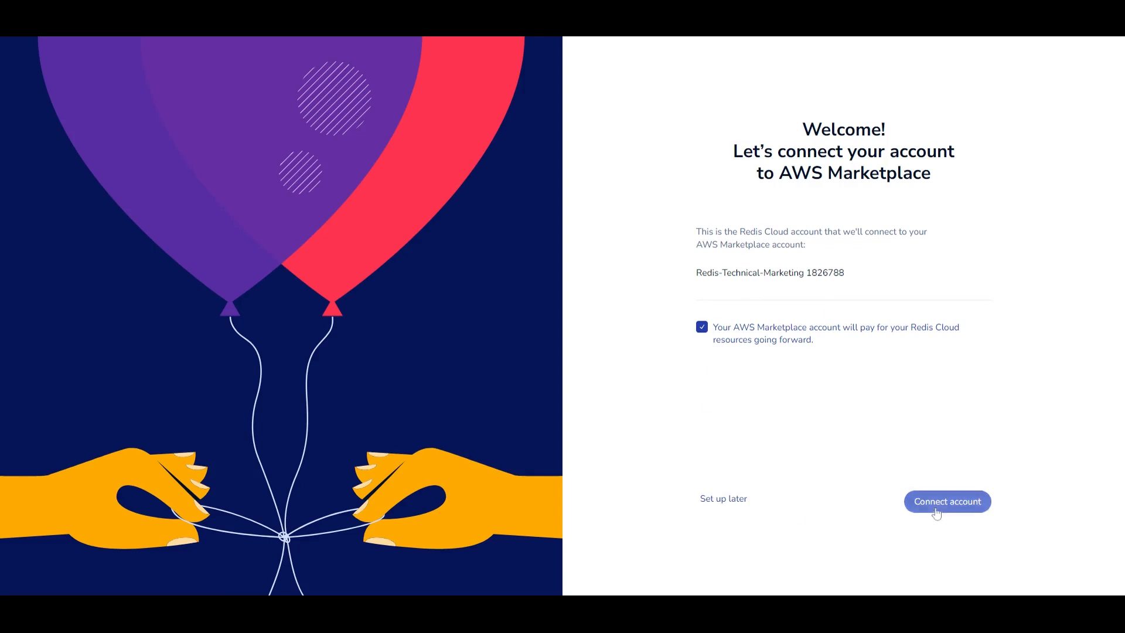
left_click(946, 501)
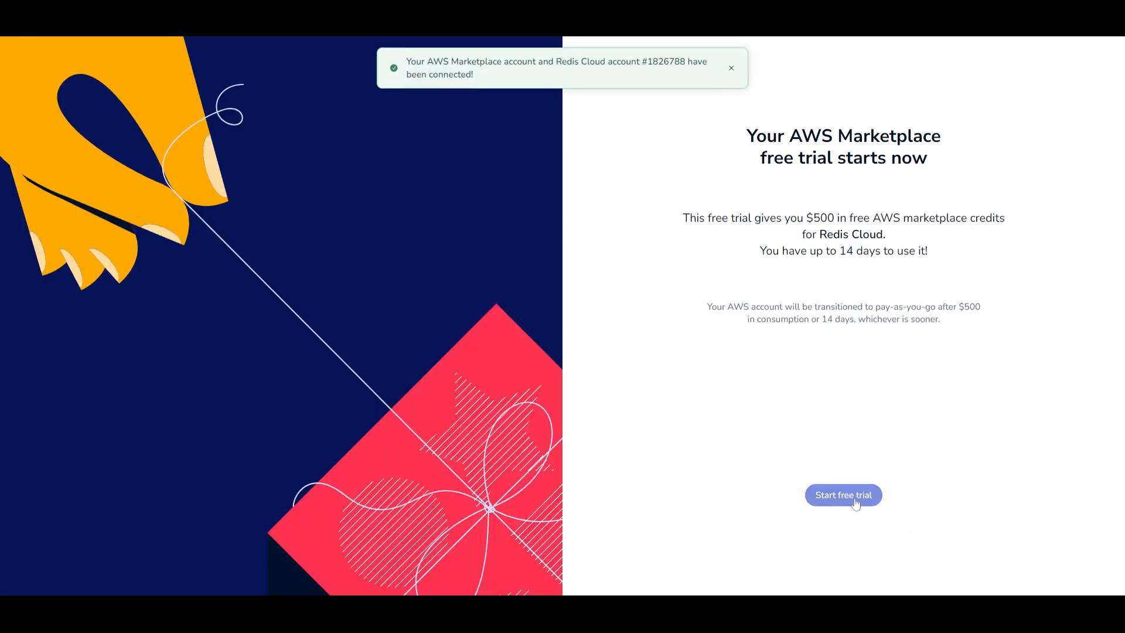
- Start the 14-day free trial and begin a Cache database on the Essentials subscription
left_click(842, 495)
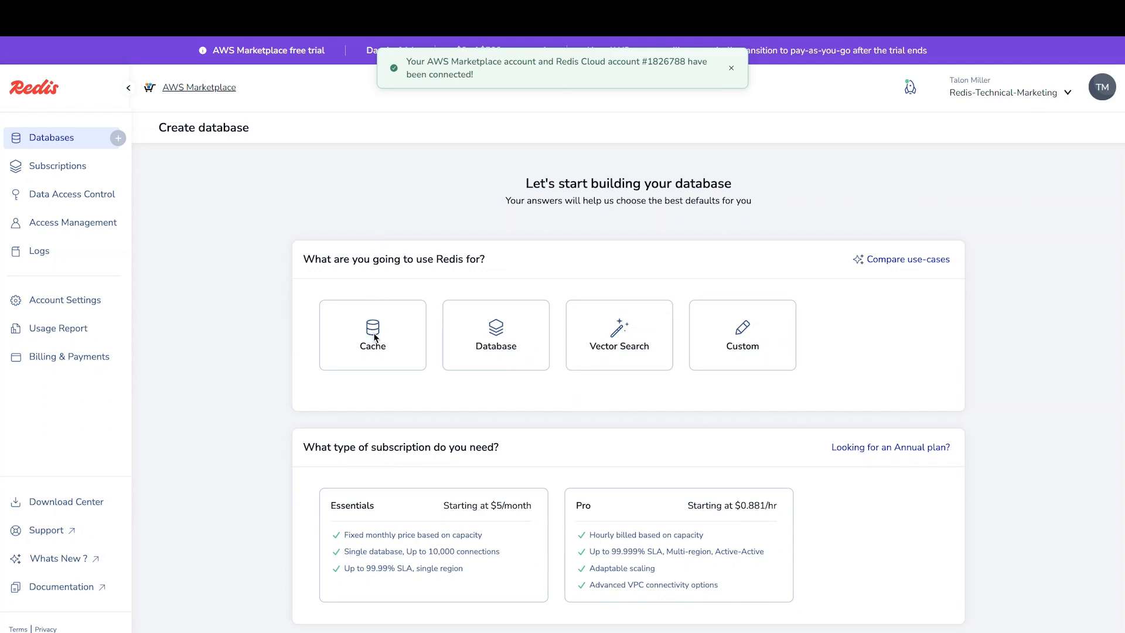
left_click(373, 334)
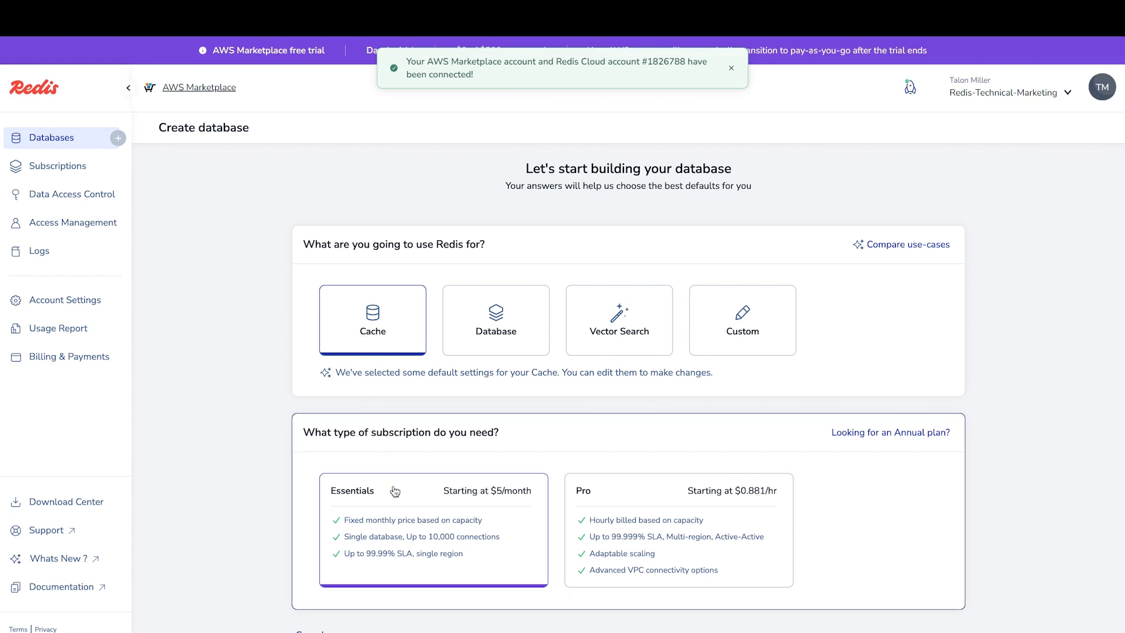
left_click(678, 489)
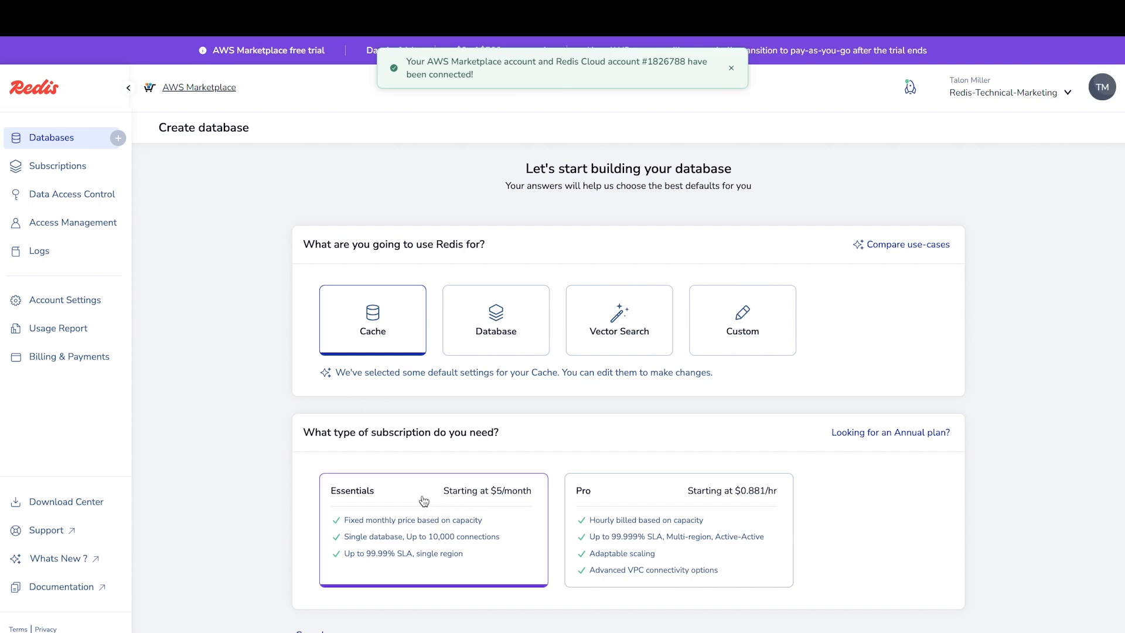
scroll("down", 3)
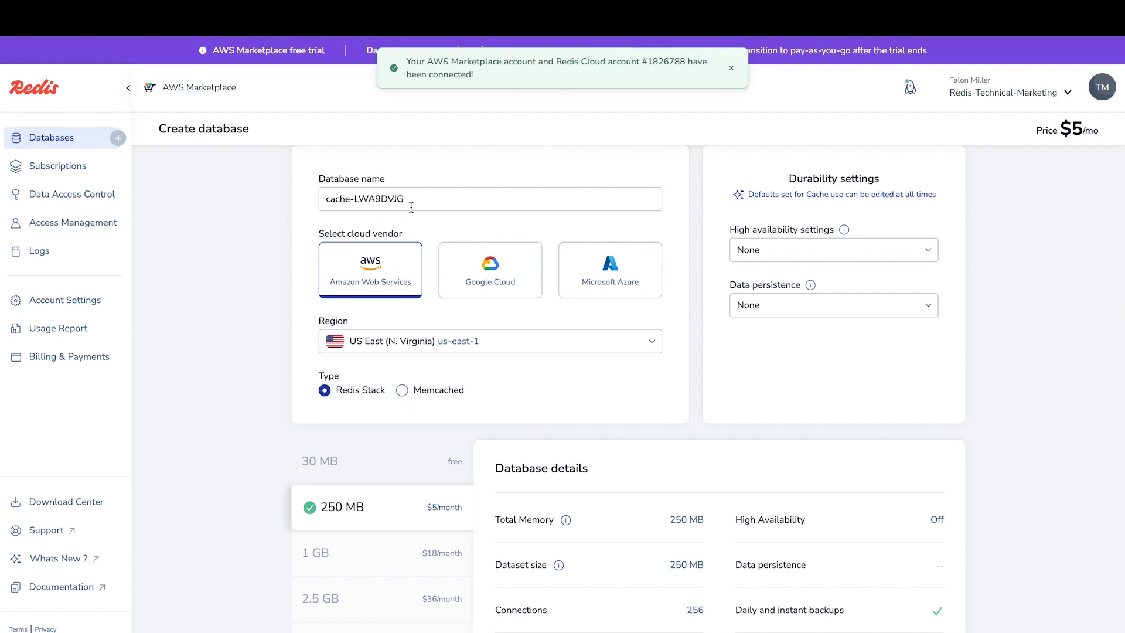
mouse_move(392, 270)
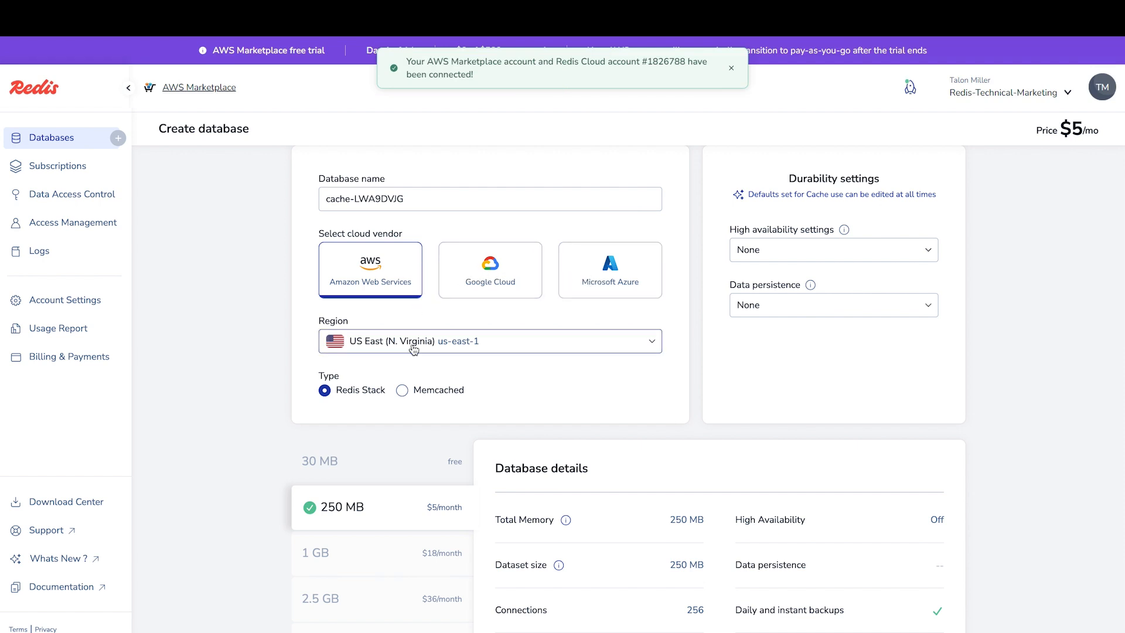
- Keep region us-east-1 and High availability None, then confirm and pay to create the 250 MB cache database
left_click(489, 340)
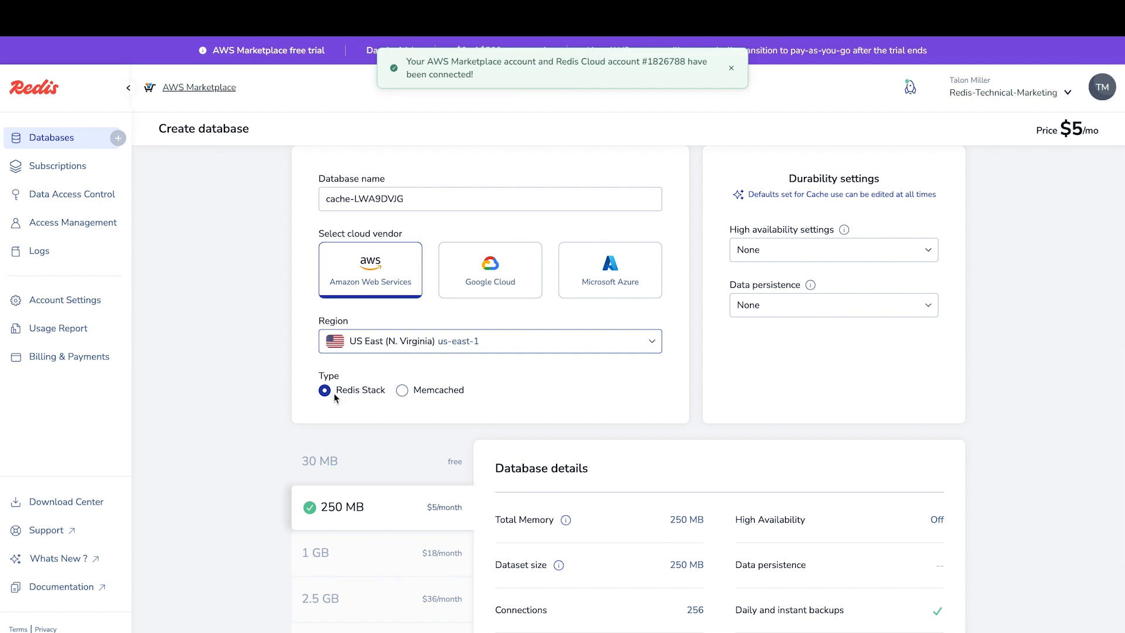
mouse_move(760, 256)
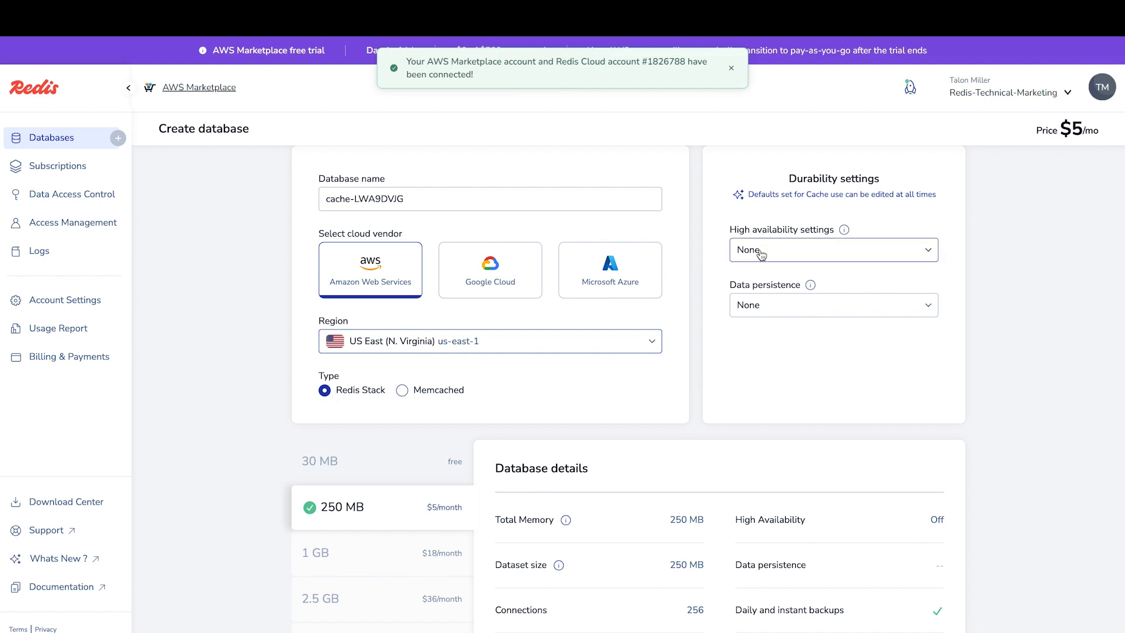
left_click(832, 249)
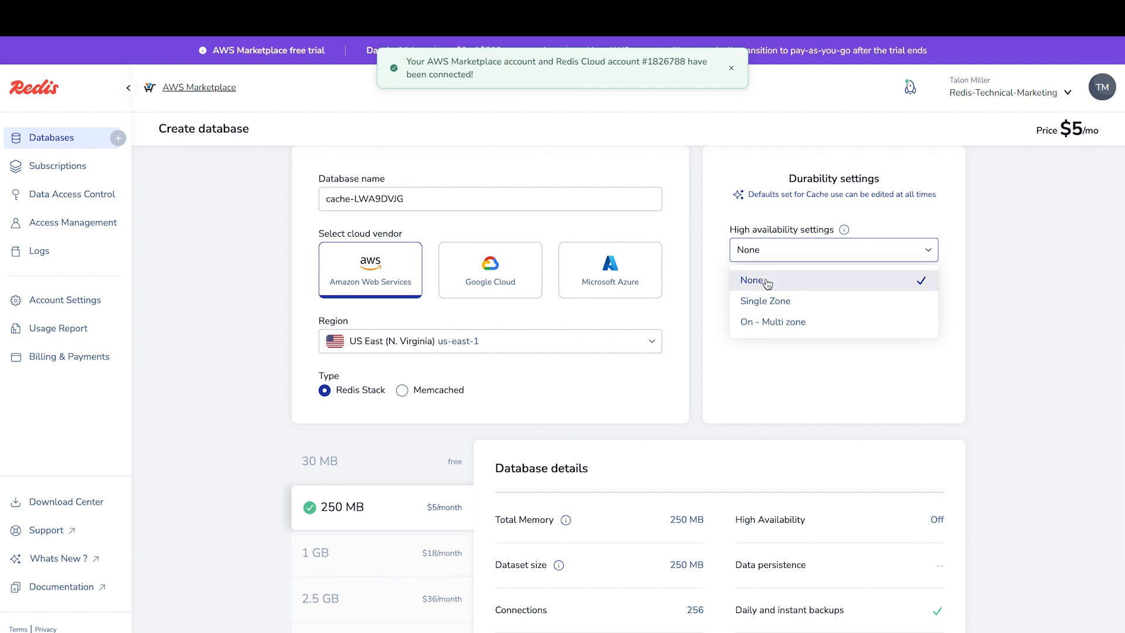
left_click(752, 280)
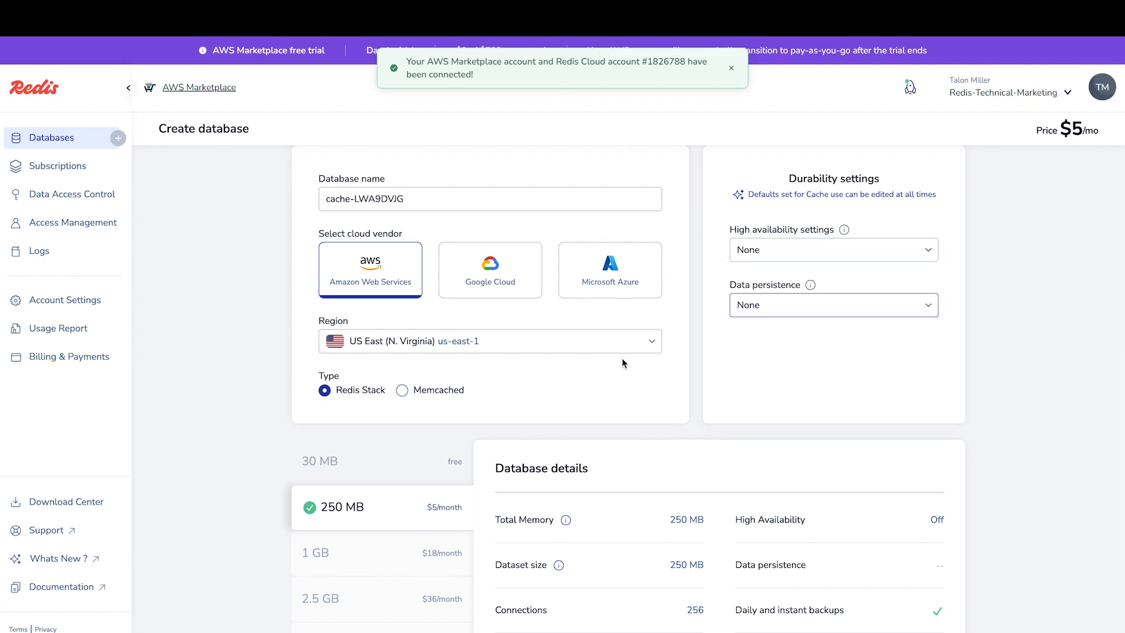
scroll("down", 3)
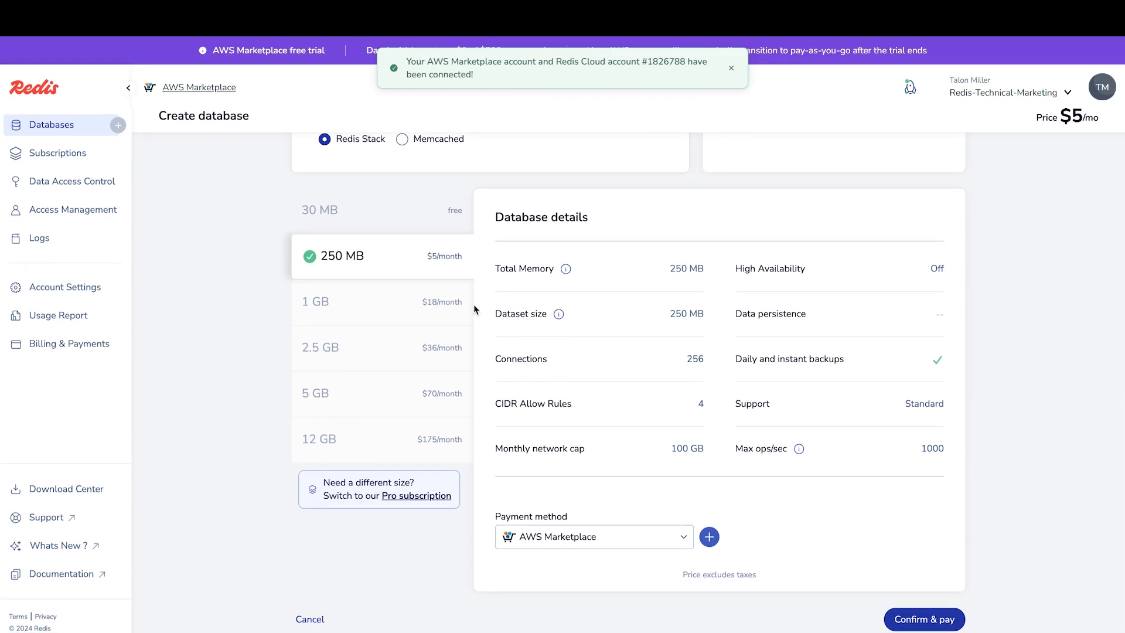
mouse_move(587, 347)
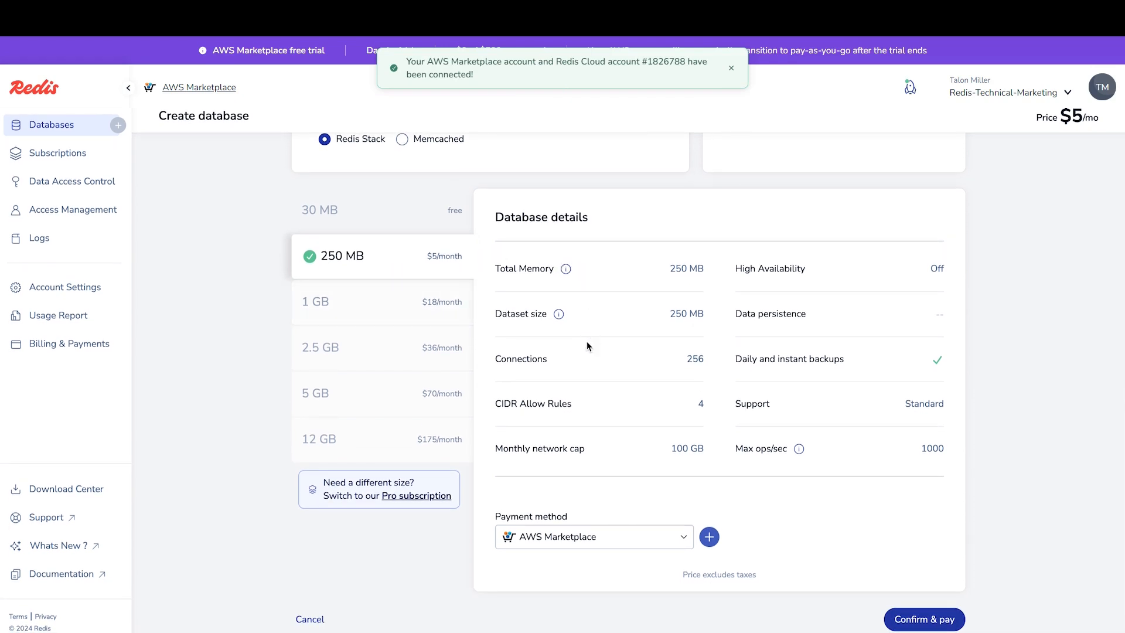
mouse_move(840, 562)
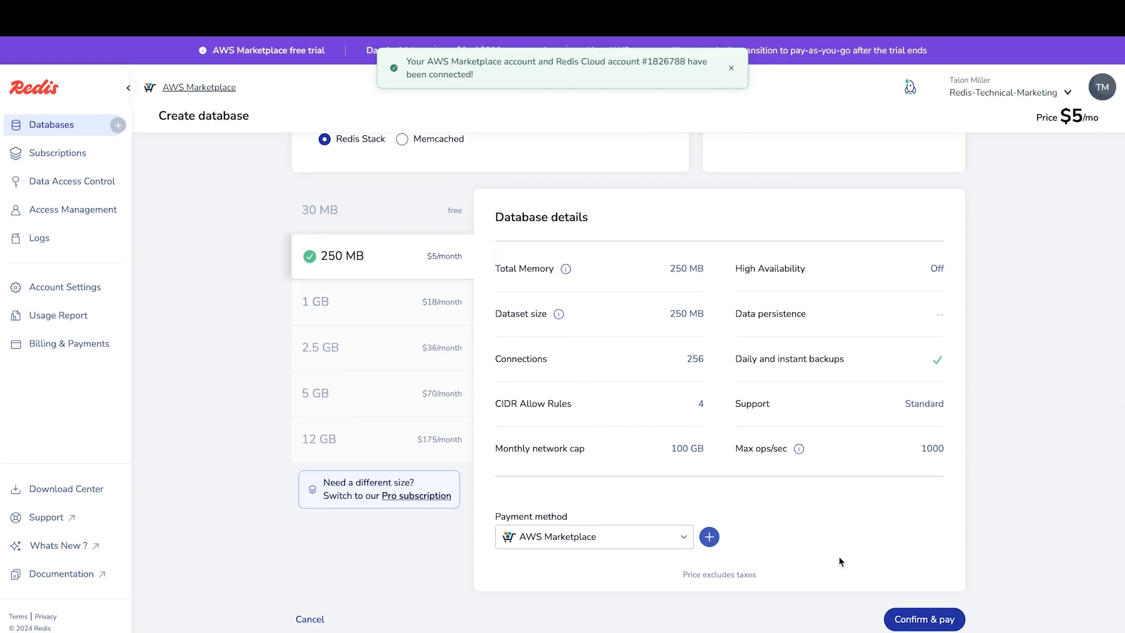
left_click(924, 618)
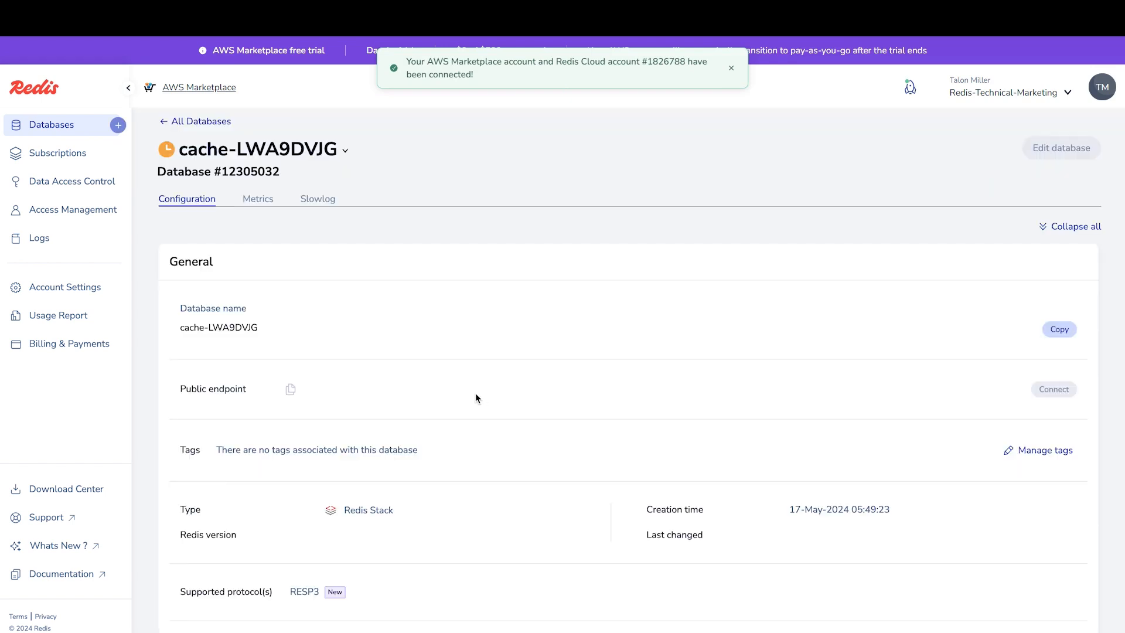